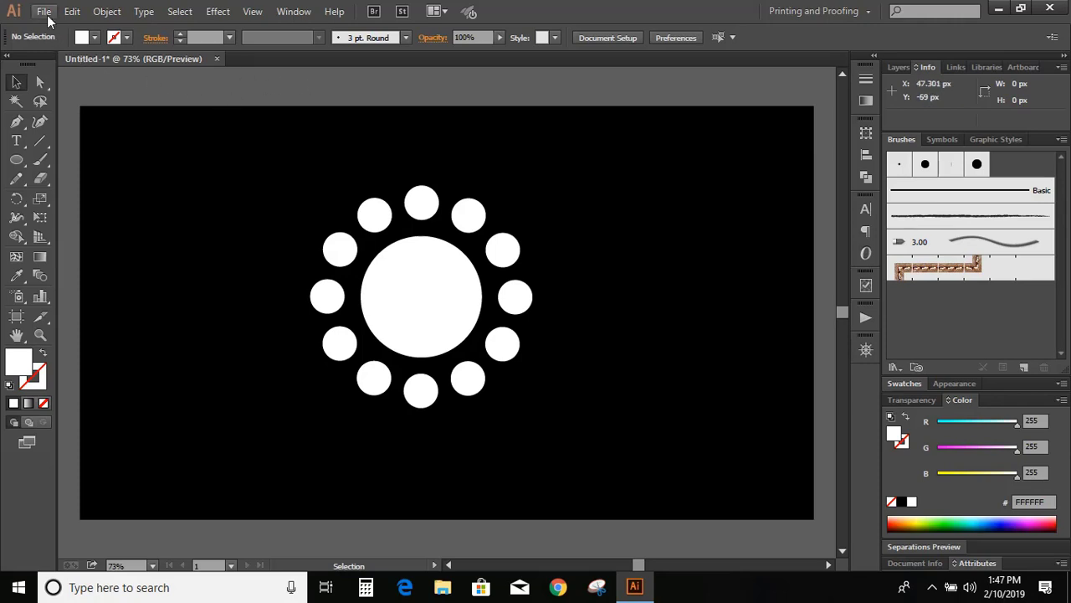
- Create a new blank 1280×720 px document from File > New
{"action": "left_click", "coordinate": [42, 11]}
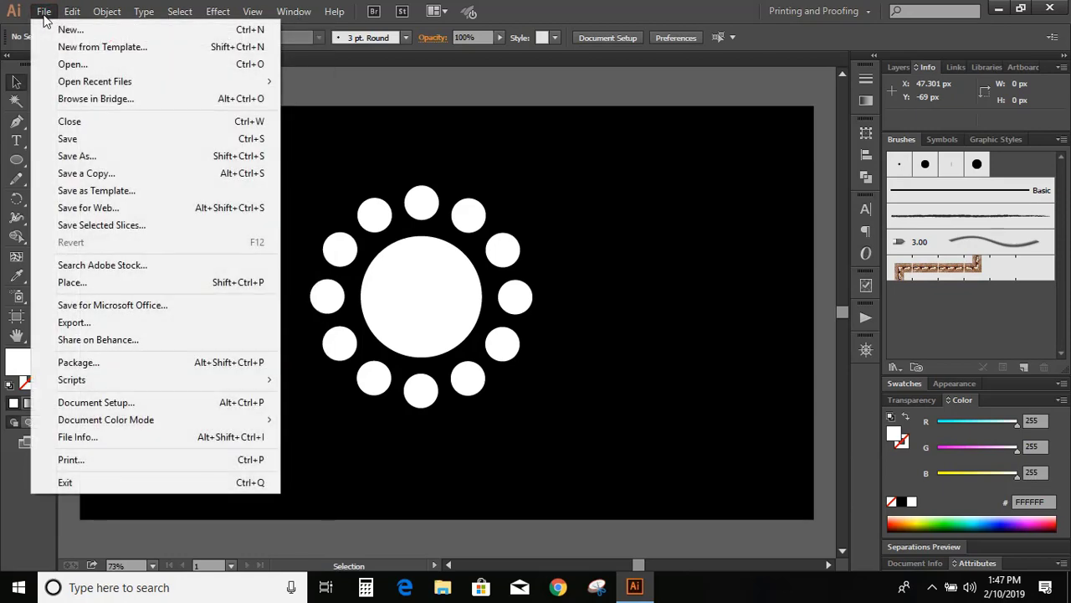
{"action": "mouse_move", "coordinate": [72, 63]}
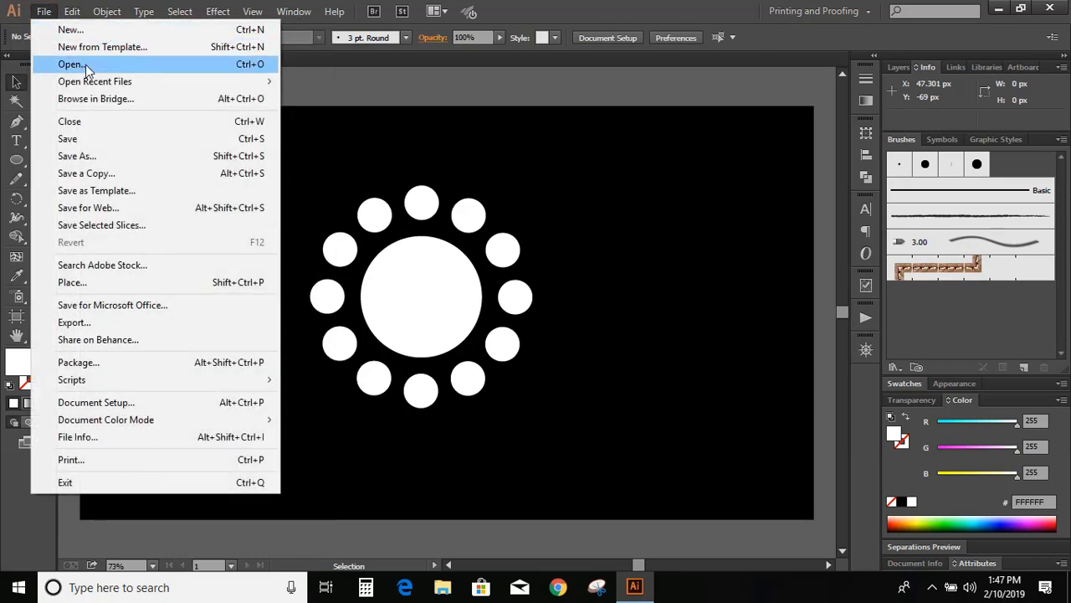
{"action": "mouse_move", "coordinate": [71, 30]}
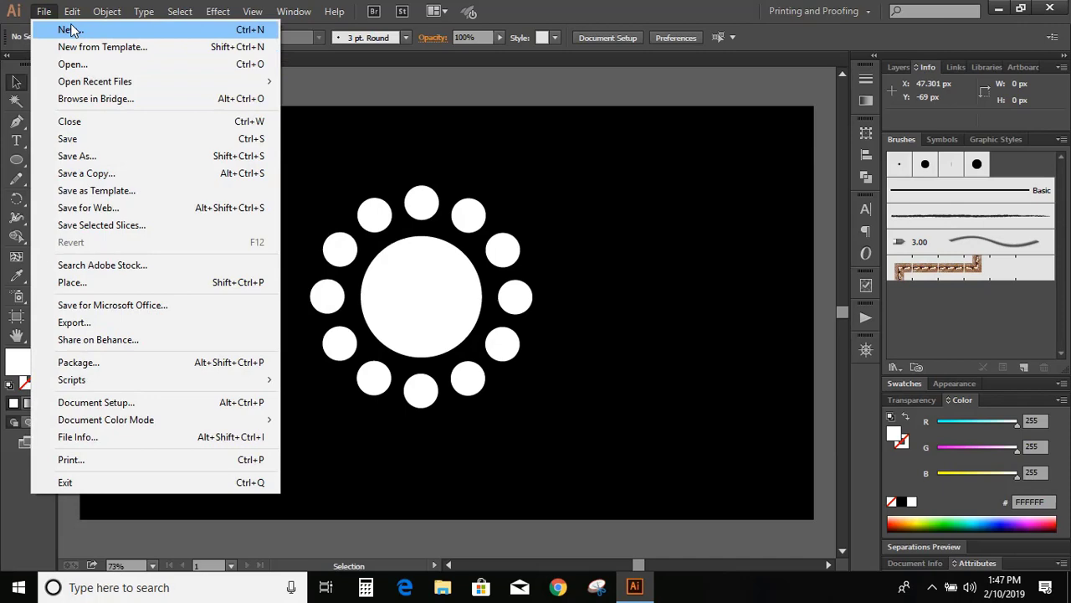
{"action": "left_click", "coordinate": [70, 29]}
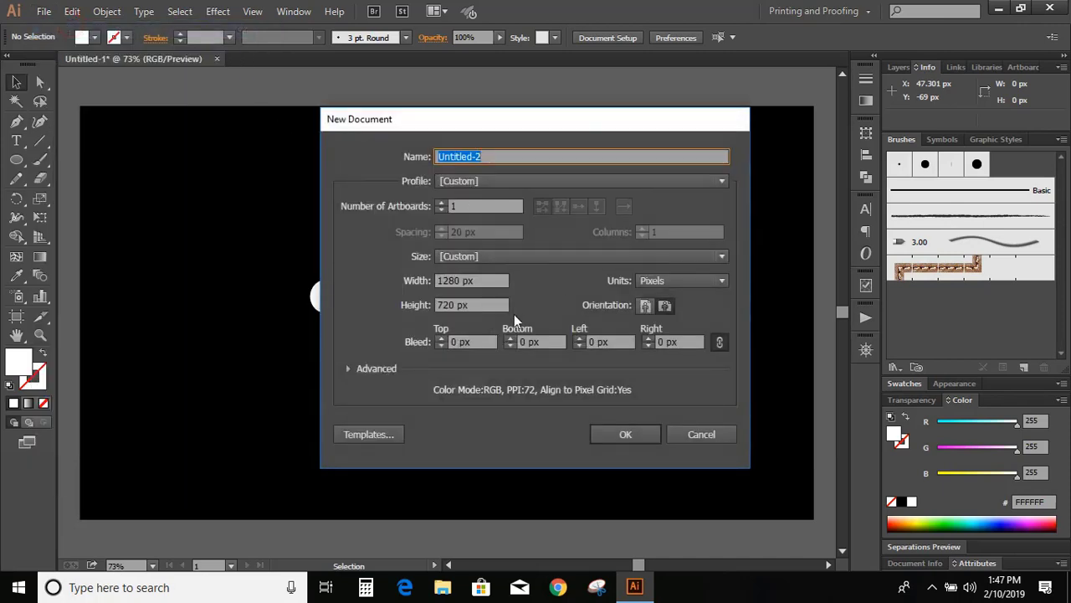
{"action": "left_click", "coordinate": [625, 434]}
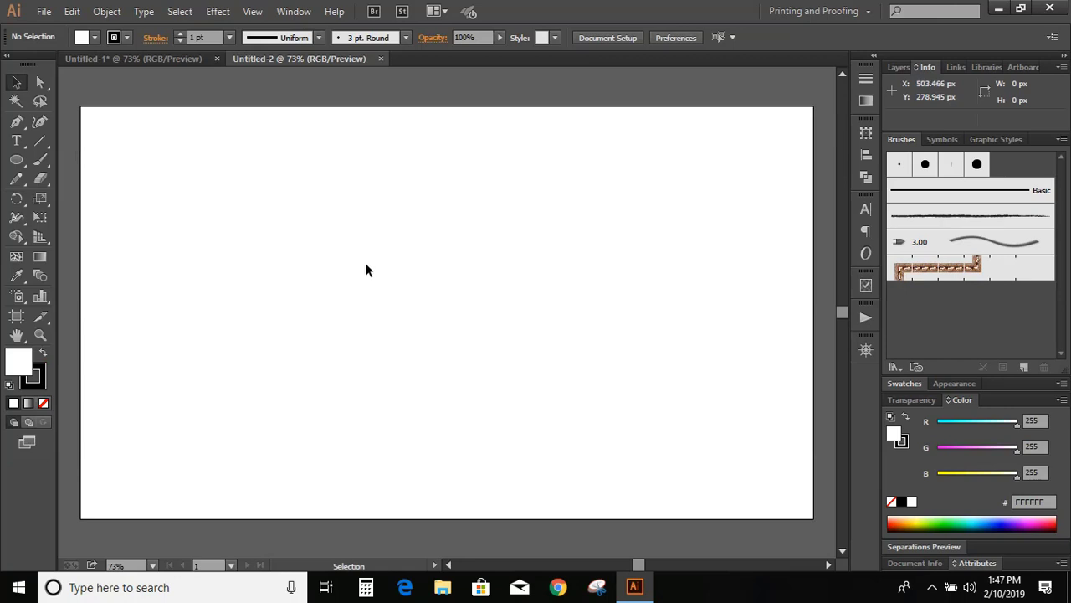
{"action": "mouse_move", "coordinate": [54, 176]}
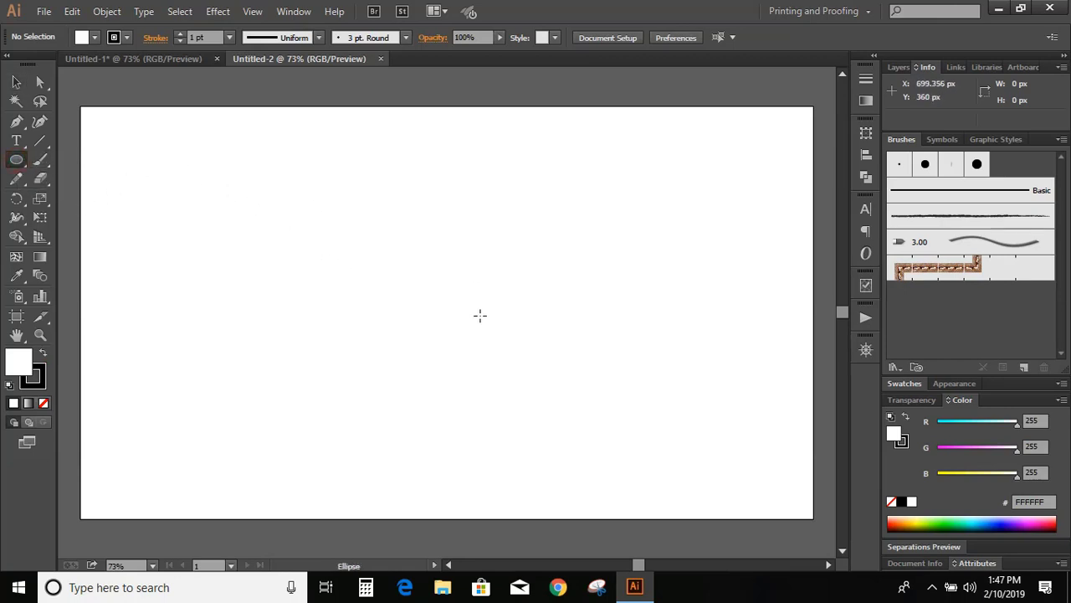
- Draw a 60×60 px circle and move it up toward the top centre
{"action": "left_click", "coordinate": [480, 315]}
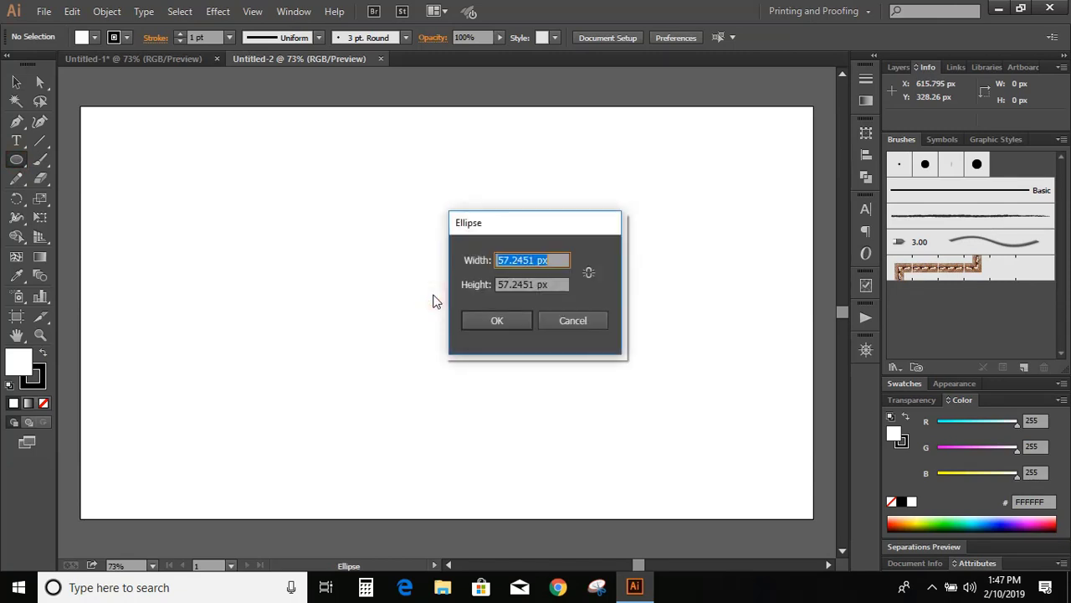
{"action": "mouse_move", "coordinate": [465, 268]}
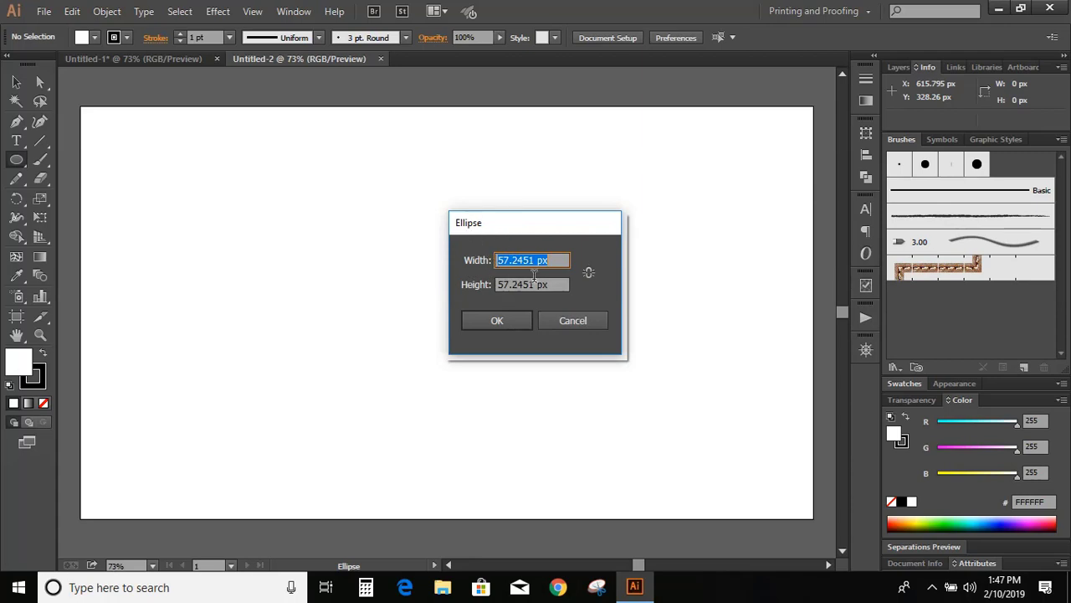
{"action": "type", "text": "60"}
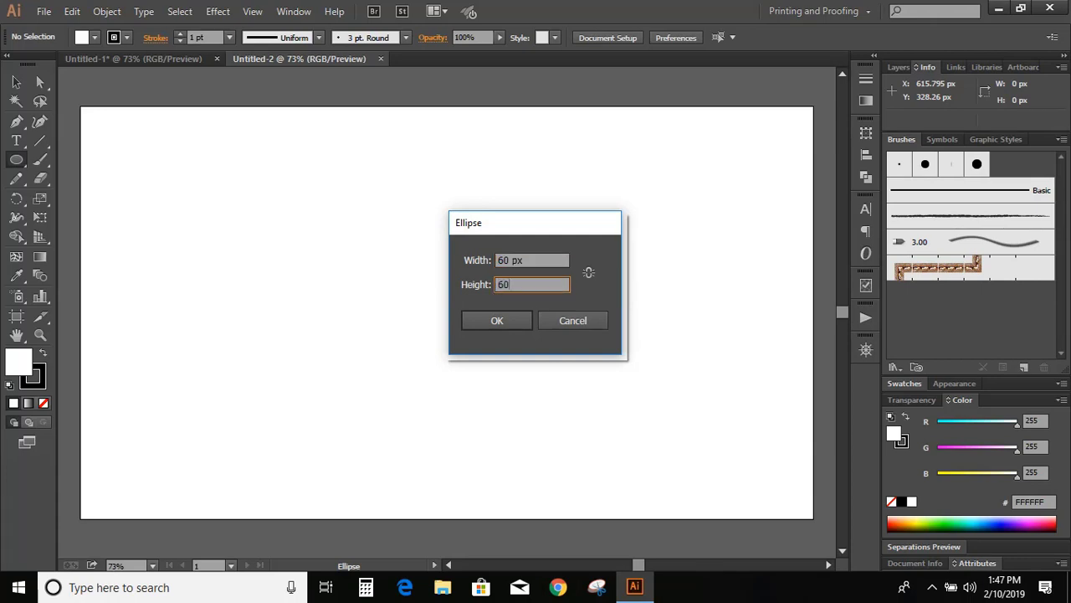
{"action": "left_click", "coordinate": [497, 320]}
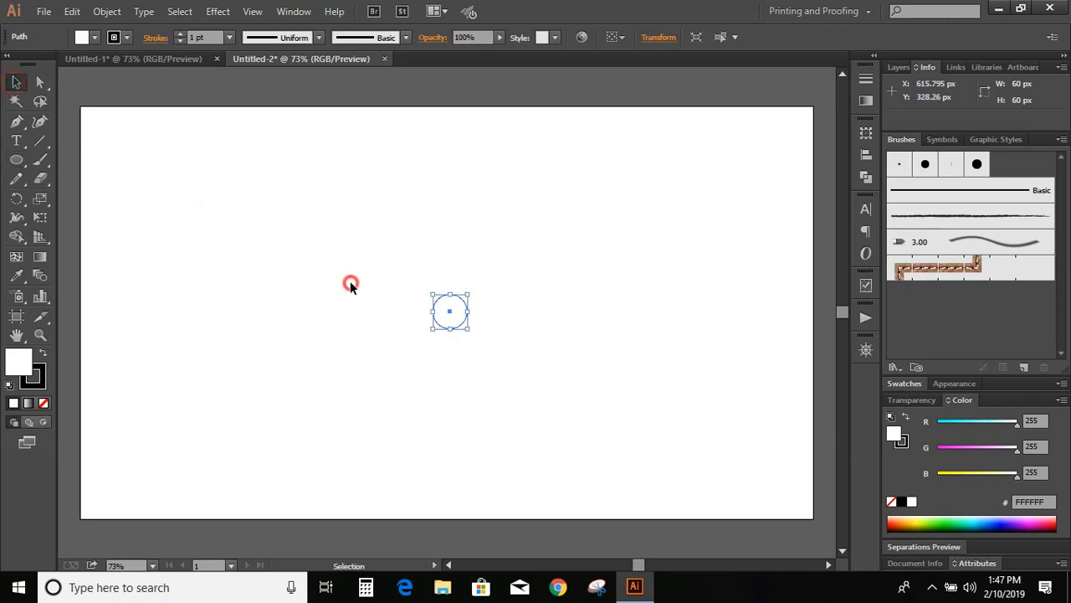
{"action": "left_click_drag", "start_coordinate": [450, 312], "coordinate": [433, 226]}
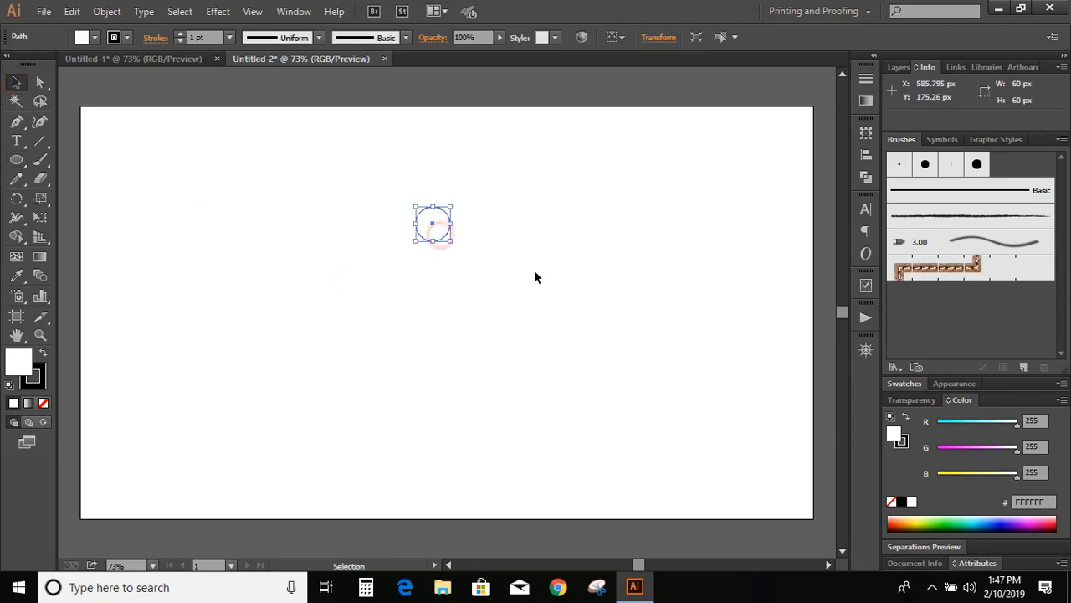
{"action": "left_click", "coordinate": [242, 243]}
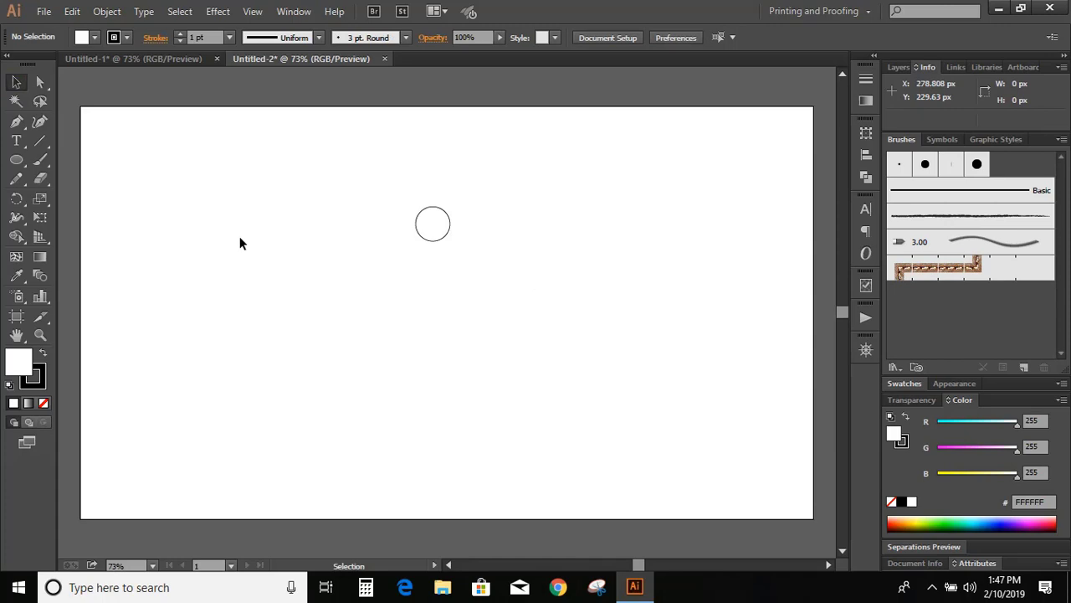
{"action": "mouse_move", "coordinate": [17, 161]}
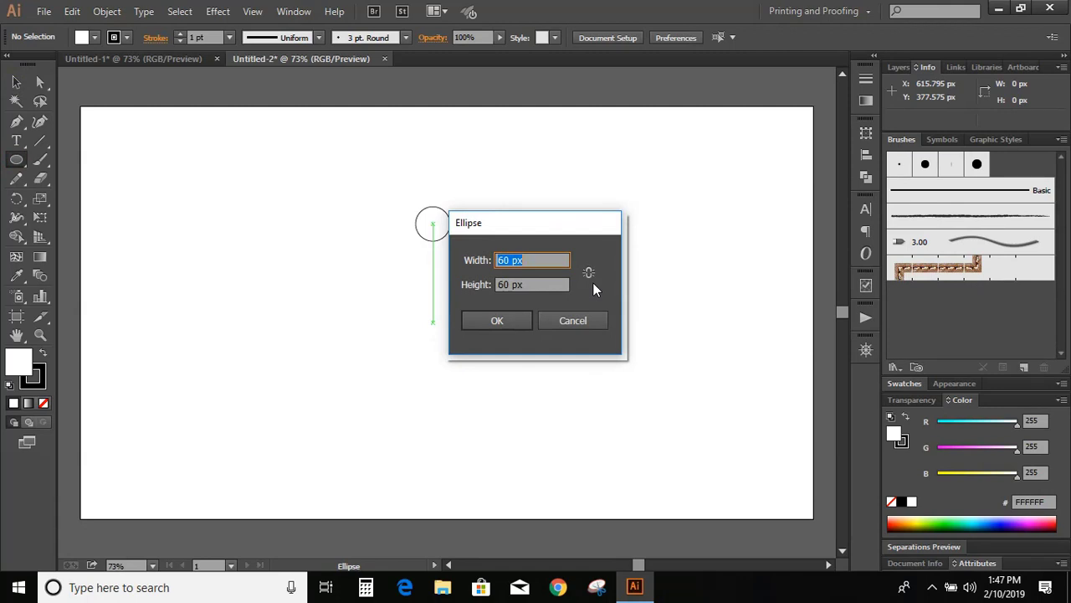
- Draw a 210×210 px circle and place it just below the small circle
{"action": "type", "text": "210"}
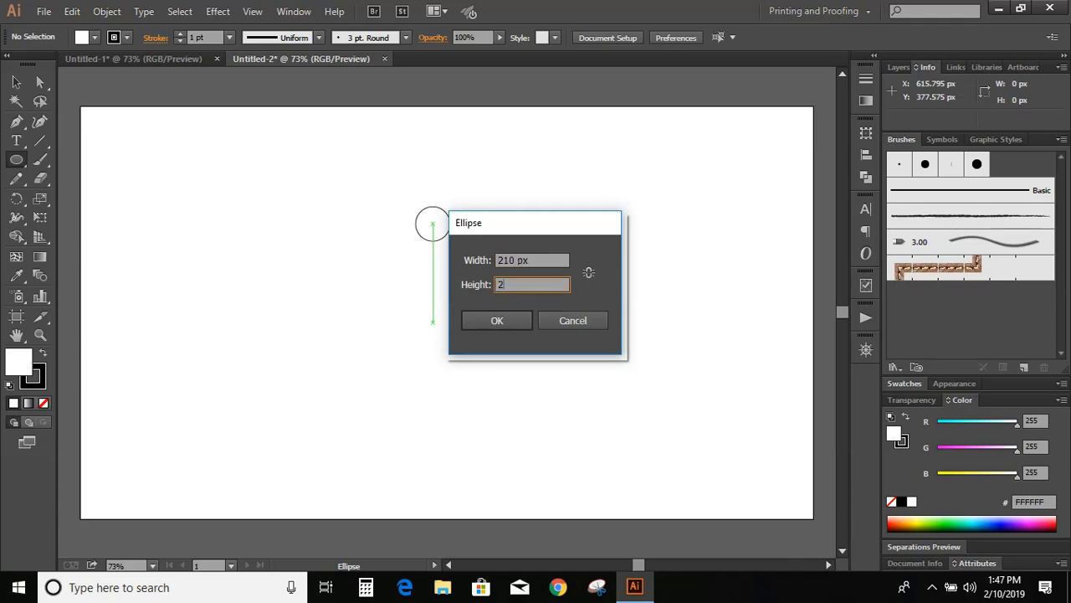
{"action": "type", "text": "10"}
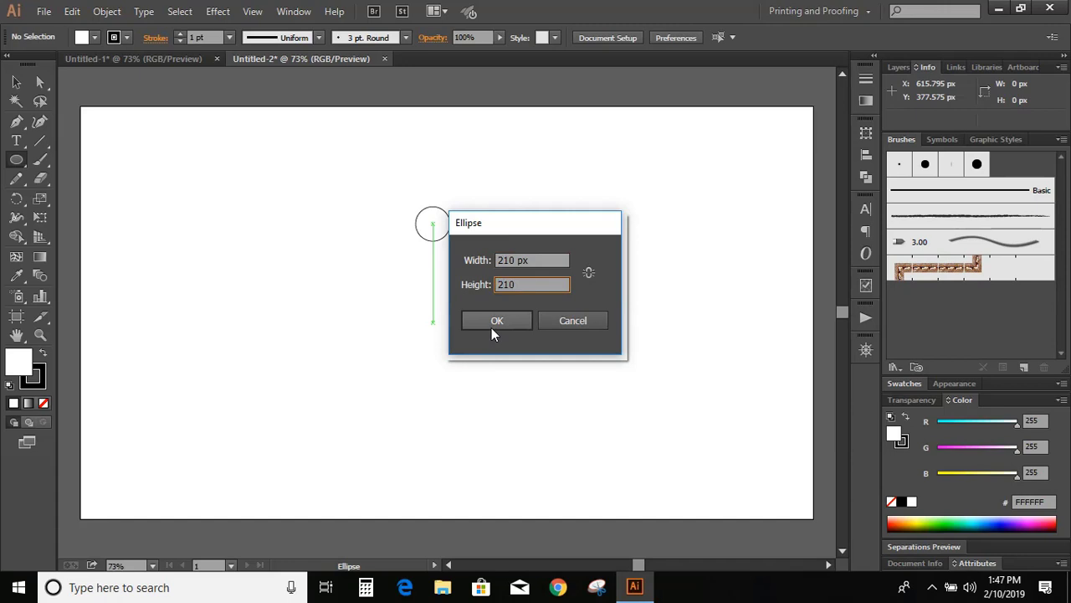
{"action": "left_click", "coordinate": [496, 319]}
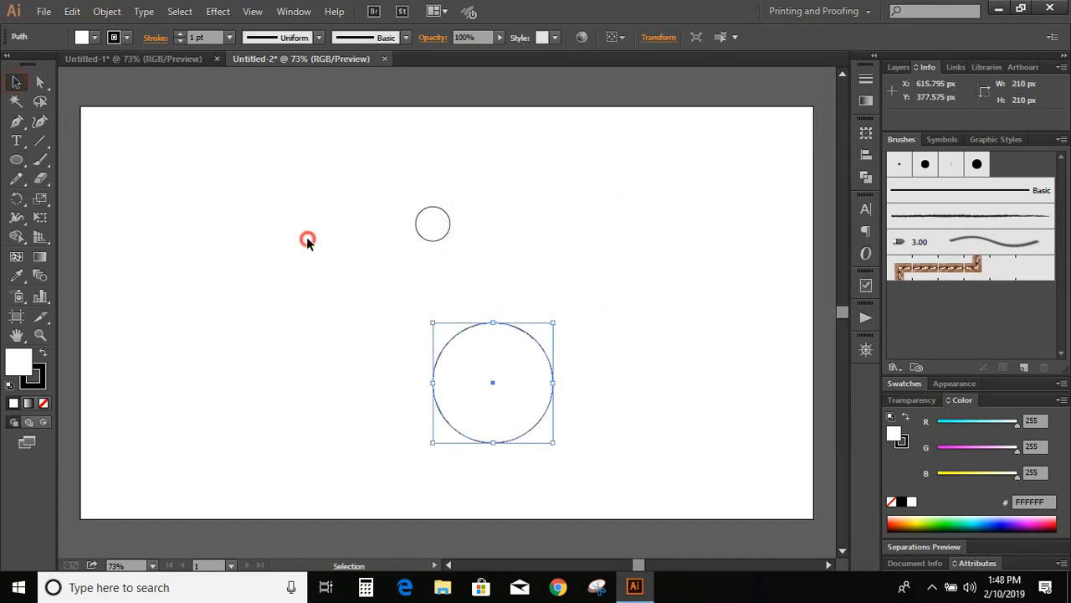
{"action": "left_click_drag", "start_coordinate": [493, 382], "coordinate": [410, 264]}
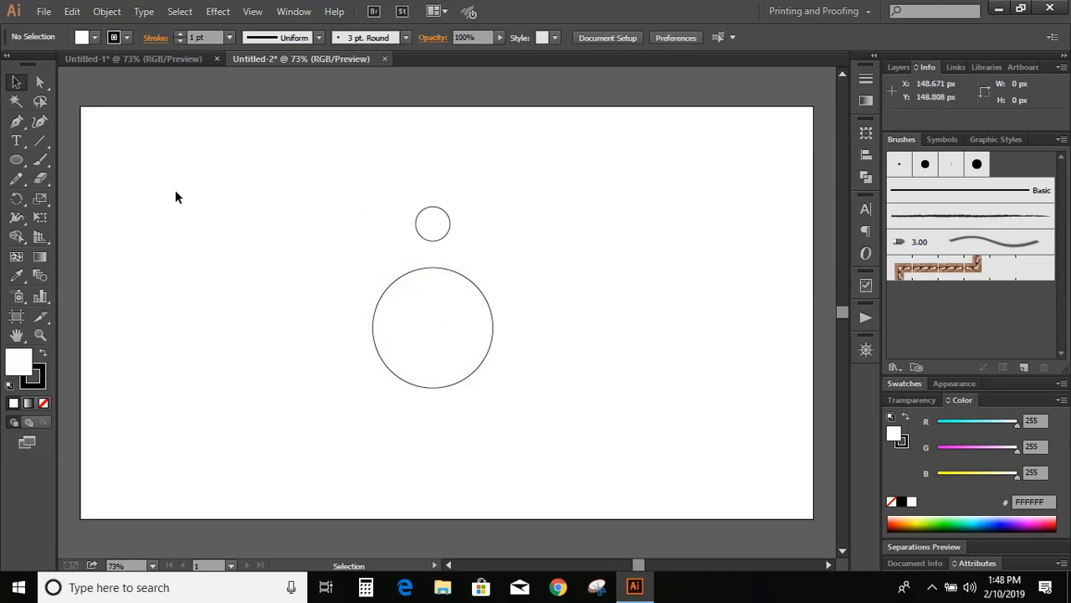
{"action": "mouse_move", "coordinate": [153, 158]}
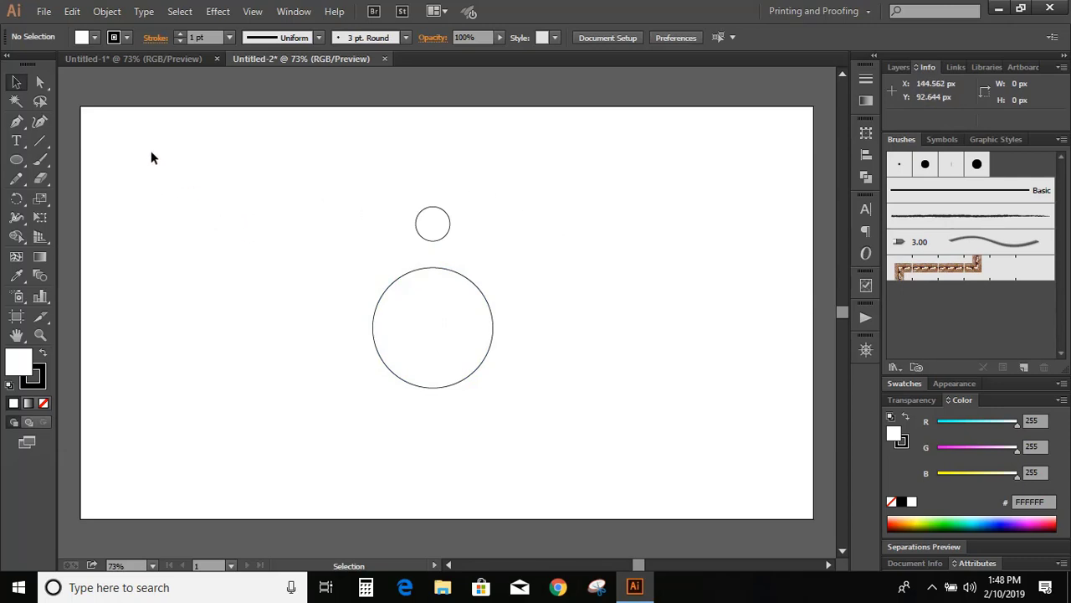
- Draw a black 1280×720 rectangle over the artboard and send it behind the circles
{"action": "left_click", "coordinate": [16, 160]}
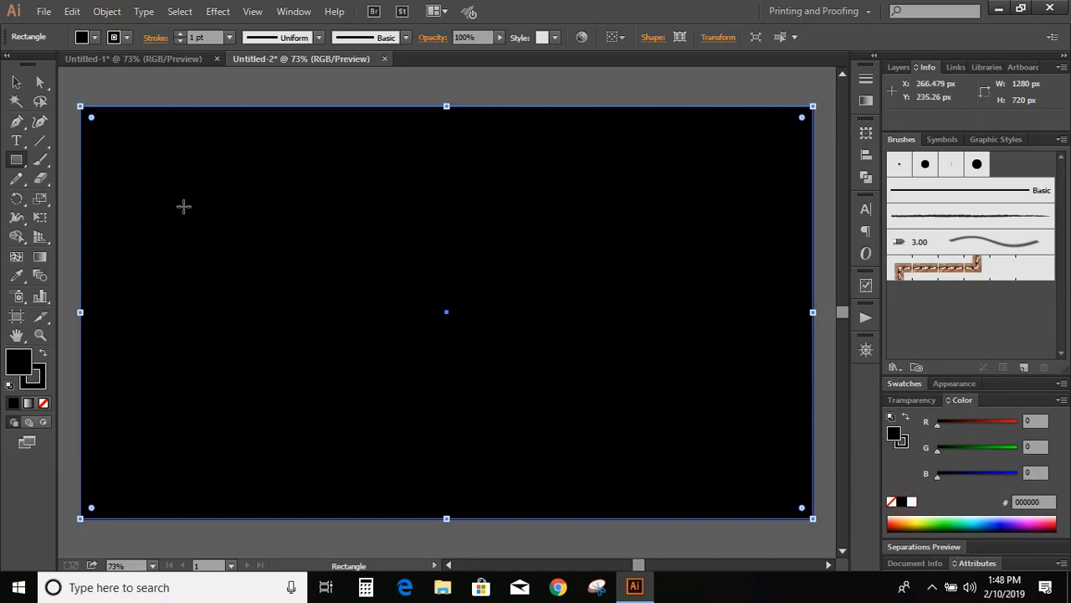
{"action": "right_click", "coordinate": [281, 151]}
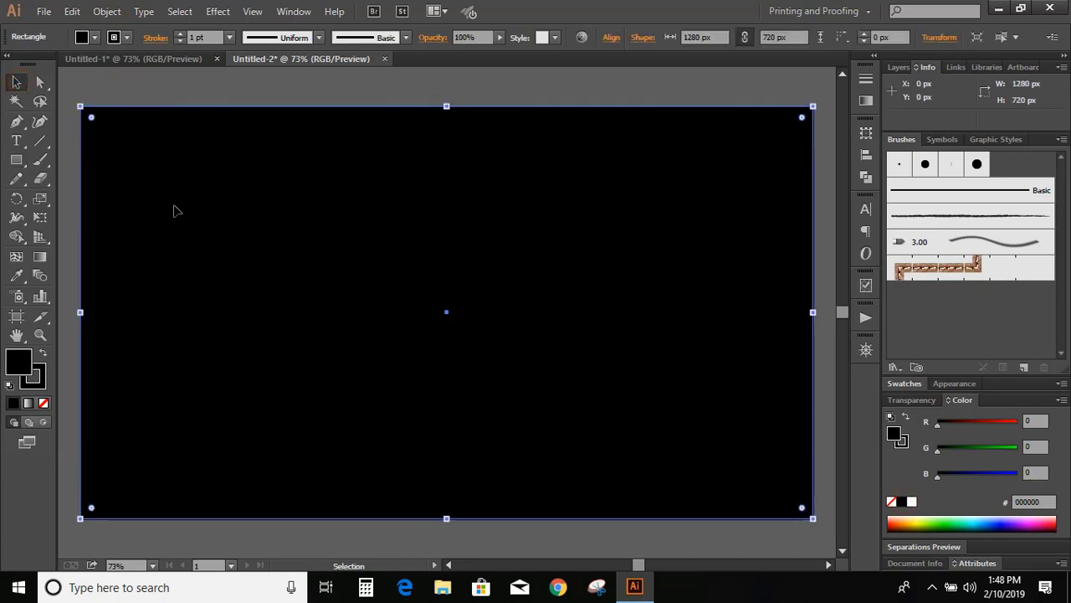
{"action": "right_click", "coordinate": [176, 209]}
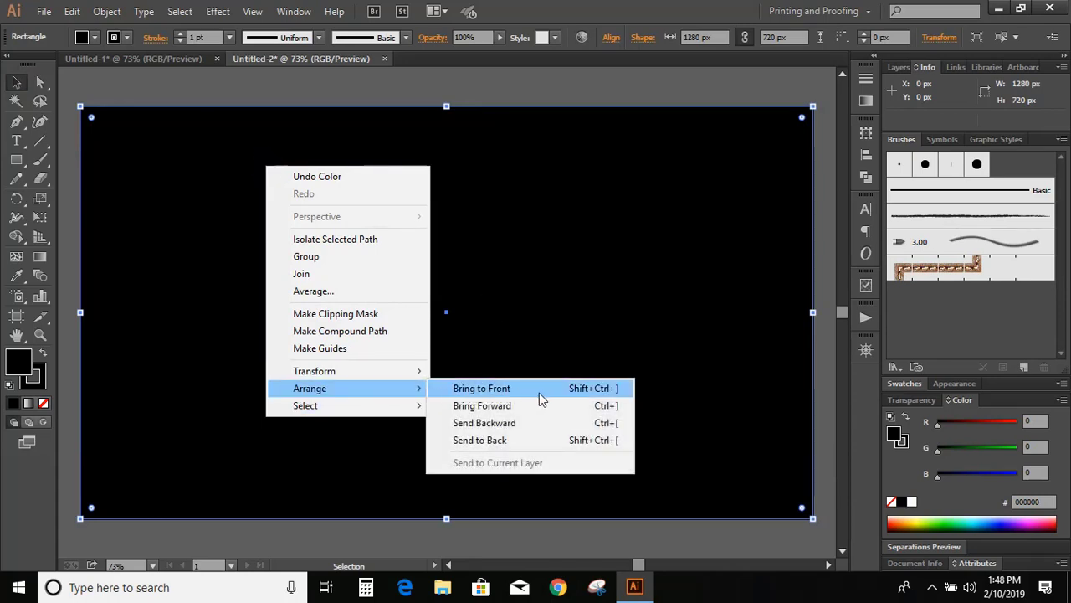
{"action": "left_click", "coordinate": [480, 440]}
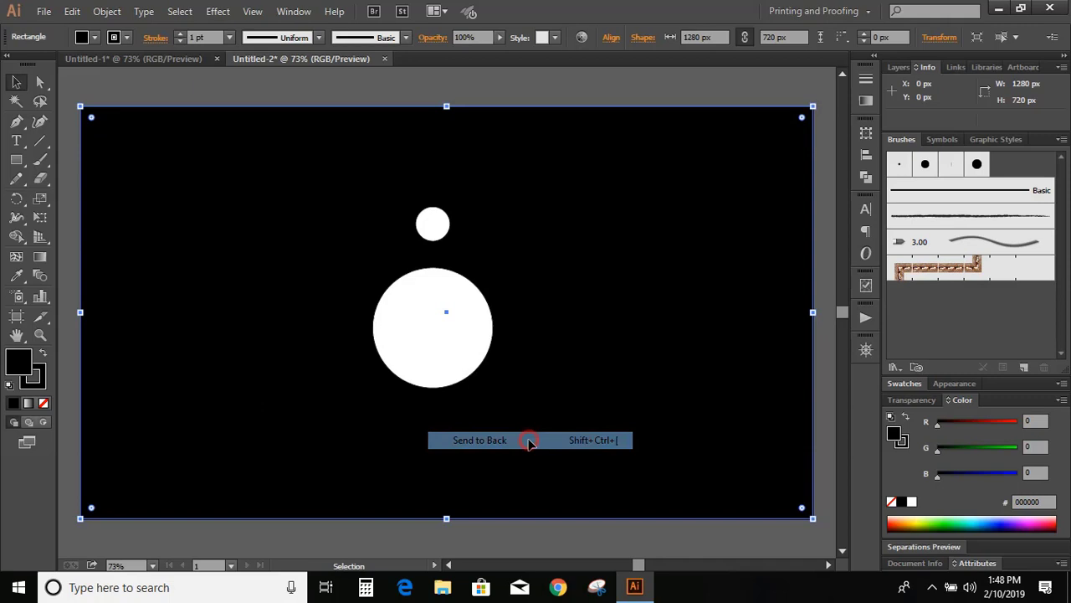
{"action": "left_click", "coordinate": [479, 439]}
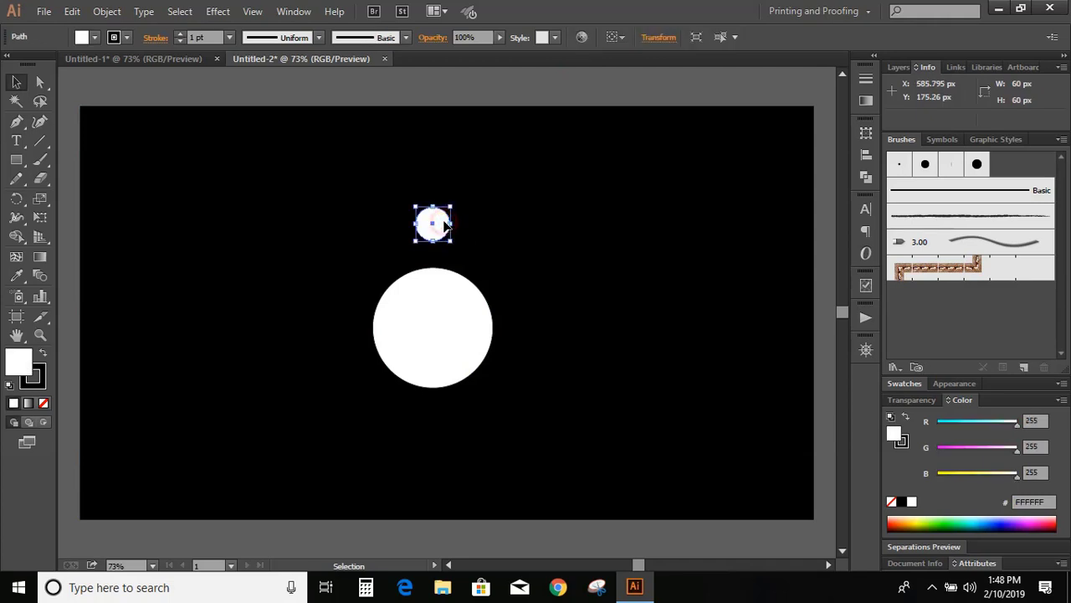
{"action": "key", "text": "r"}
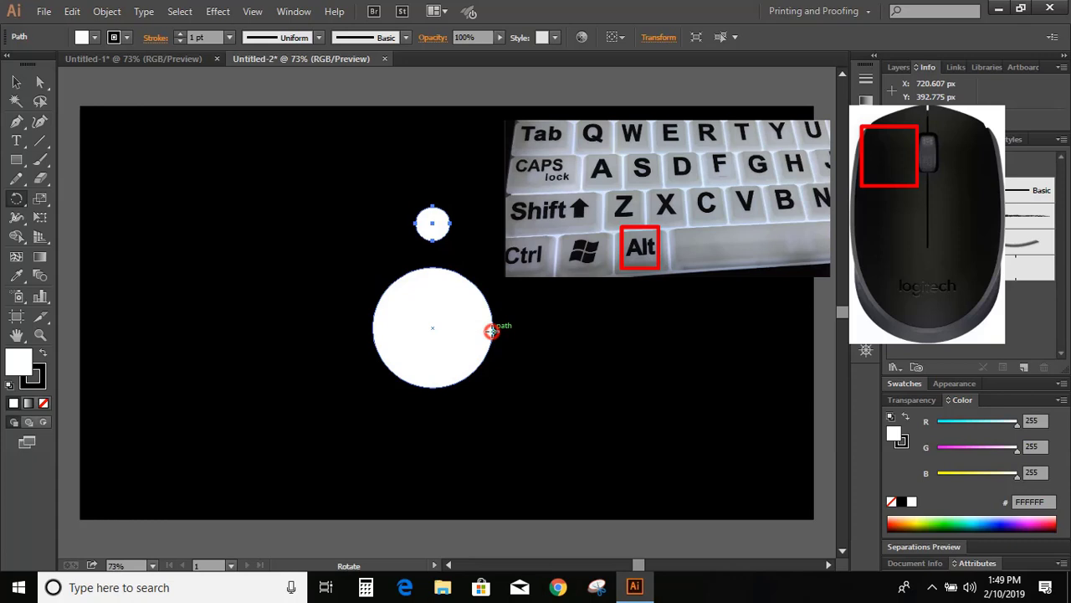
{"action": "mouse_move", "coordinate": [479, 331]}
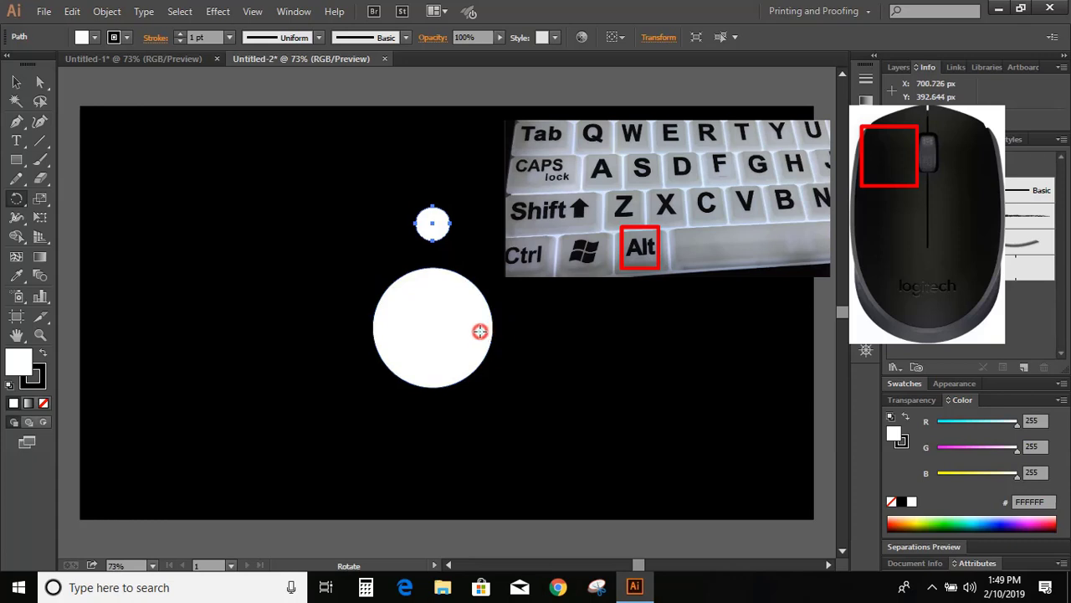
{"action": "mouse_move", "coordinate": [431, 328]}
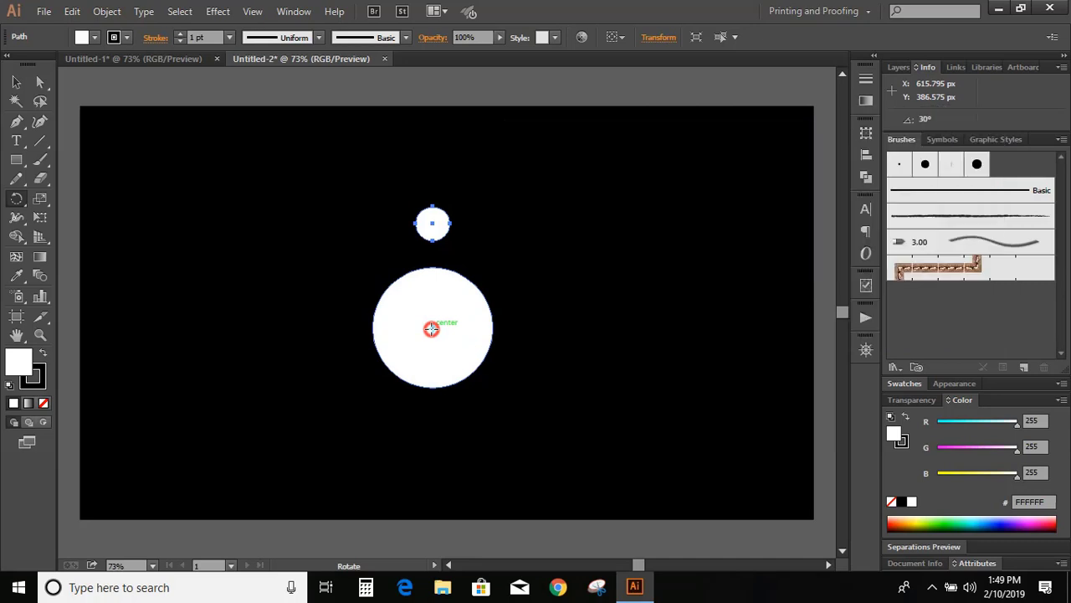
- Copy the small circle rotated 30° around the large circle's centre
{"action": "left_click", "coordinate": [432, 328]}
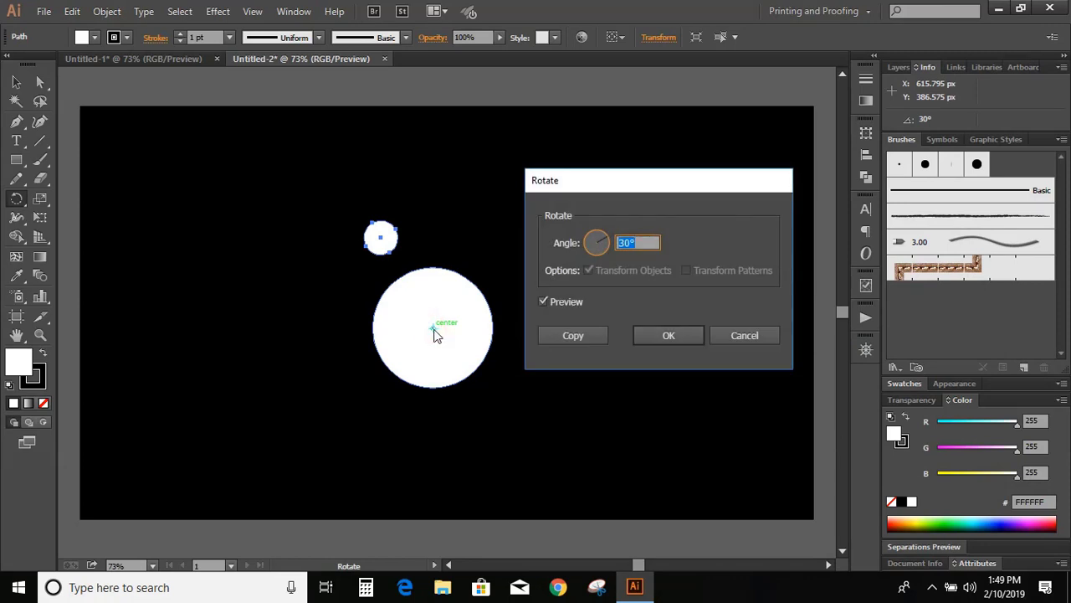
{"action": "mouse_move", "coordinate": [564, 186]}
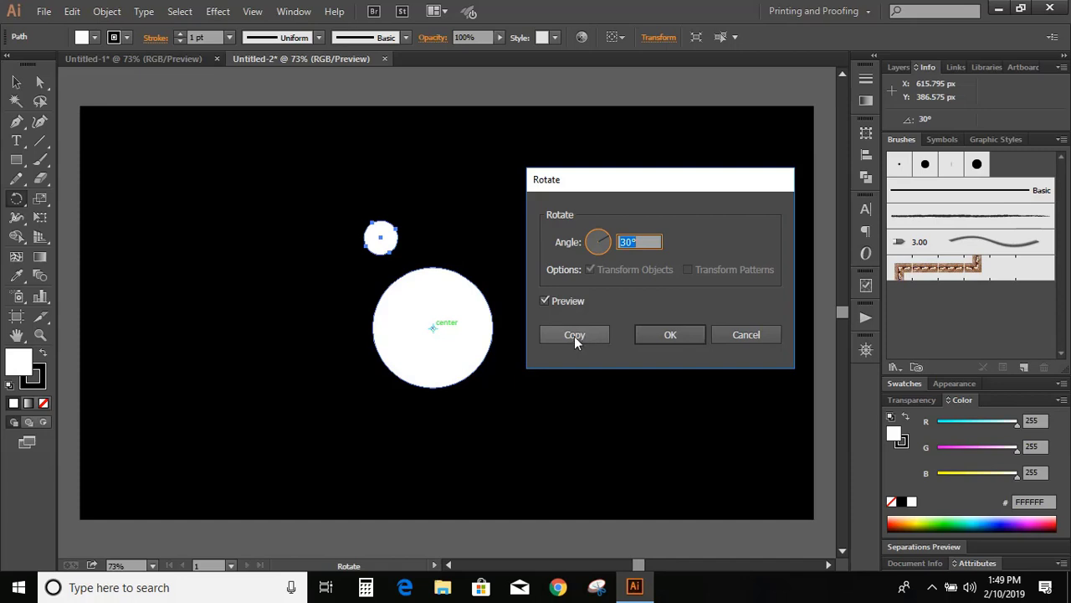
{"action": "left_click", "coordinate": [574, 334]}
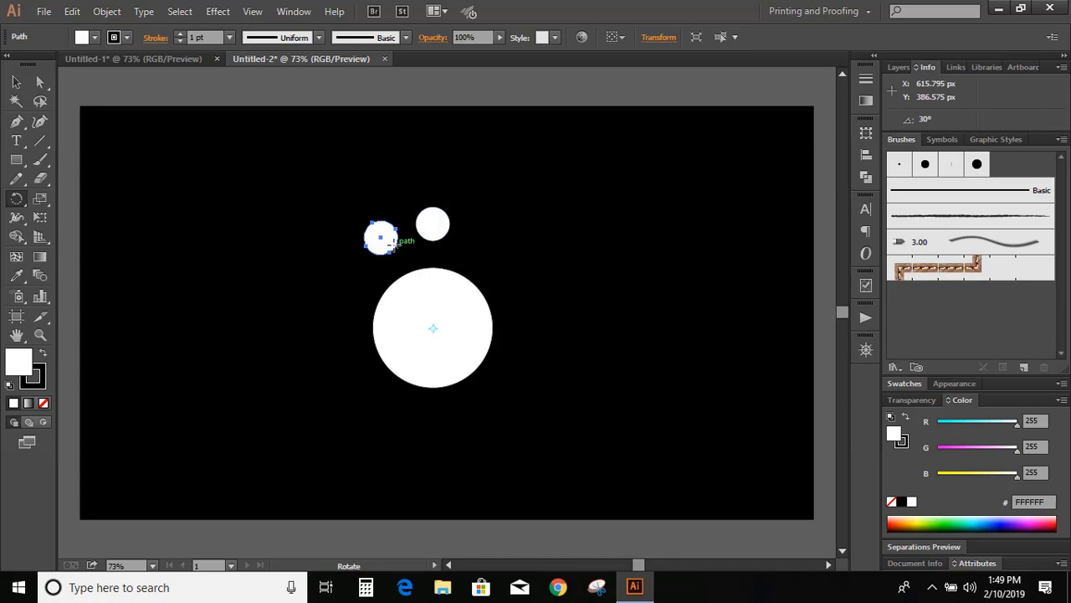
{"action": "mouse_move", "coordinate": [430, 261]}
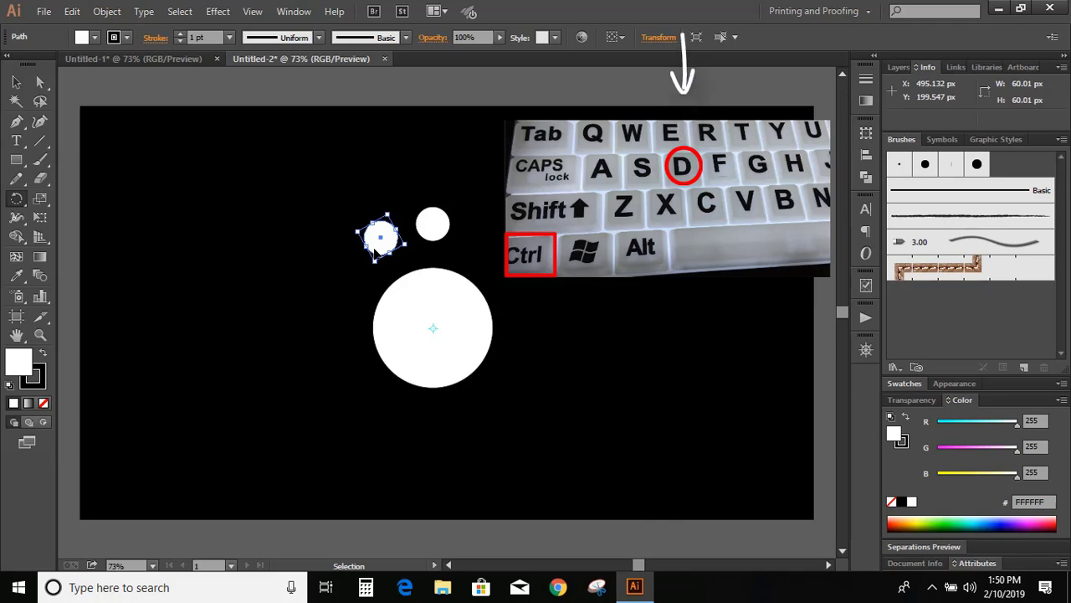
- Repeat the 30° rotate-and-copy to add a third small circle
{"action": "left_click_drag", "start_coordinate": [381, 238], "coordinate": [343, 276]}
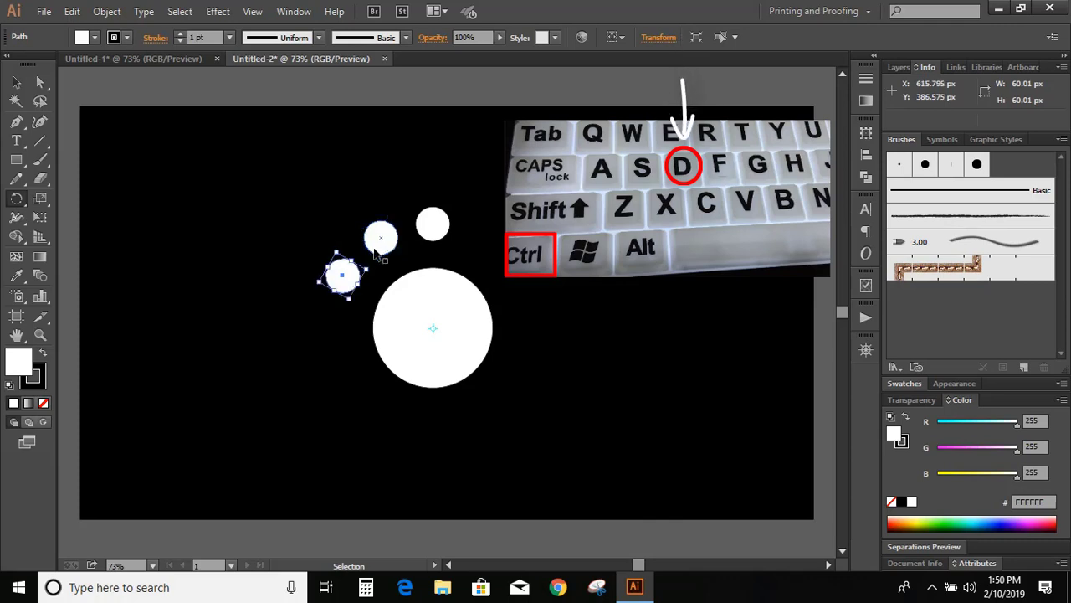